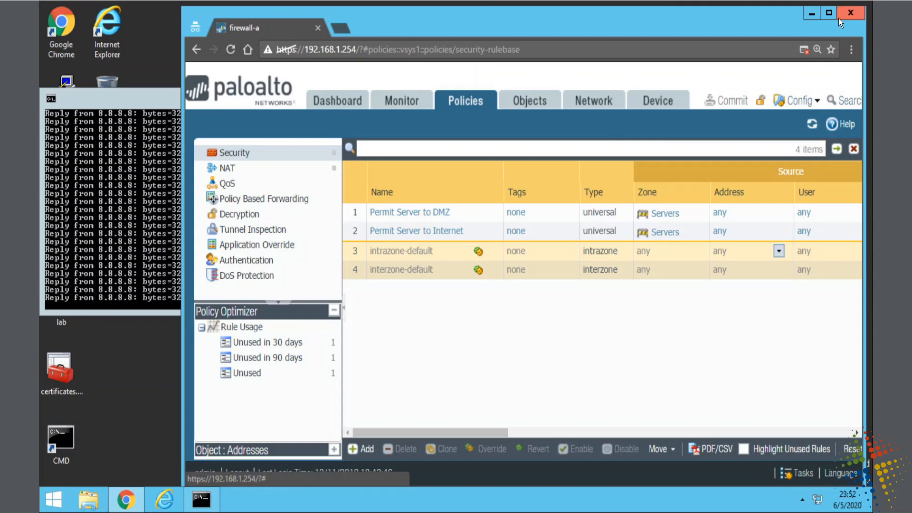
- Maximize the browser window so the PAN-OS security rulebase fills the screen
click(828, 13)
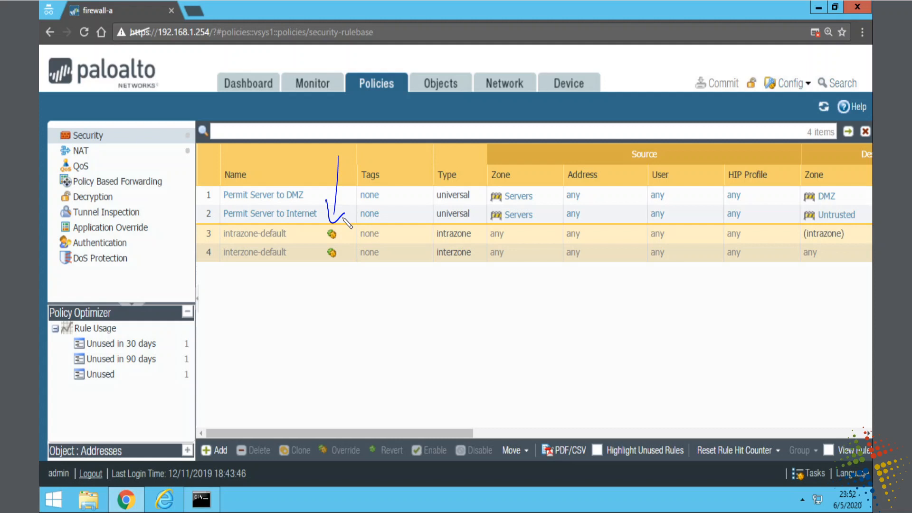
mouse_move(218, 200)
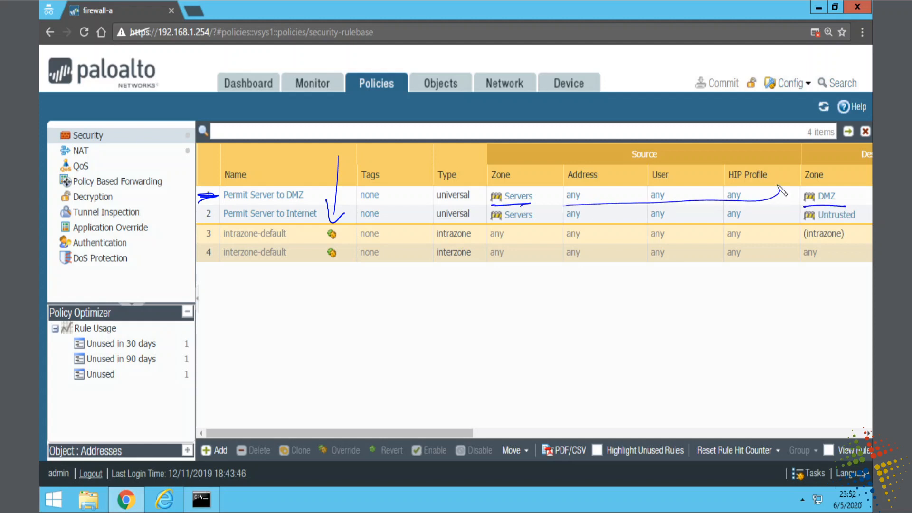
drag(547, 201, 785, 195)
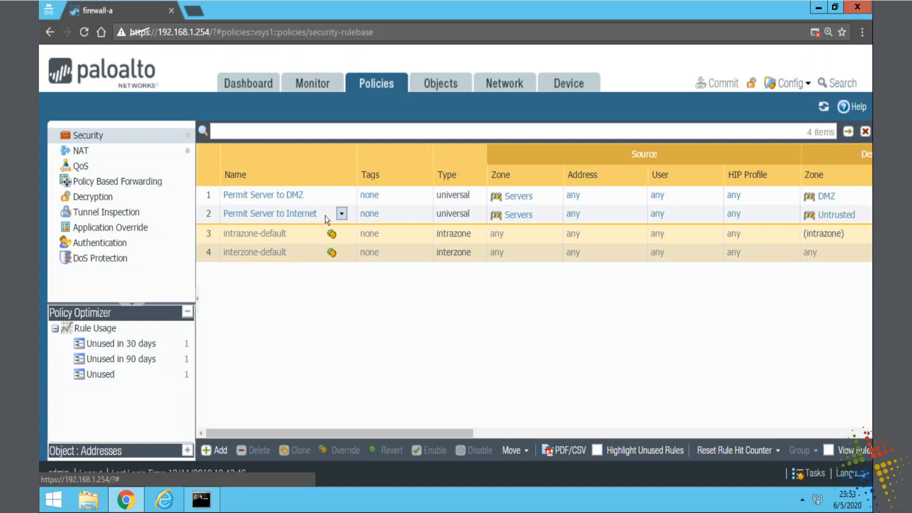
- Select the 'Permit Server to Internet' rule and move it above 'Permit Server to DMZ'
click(270, 213)
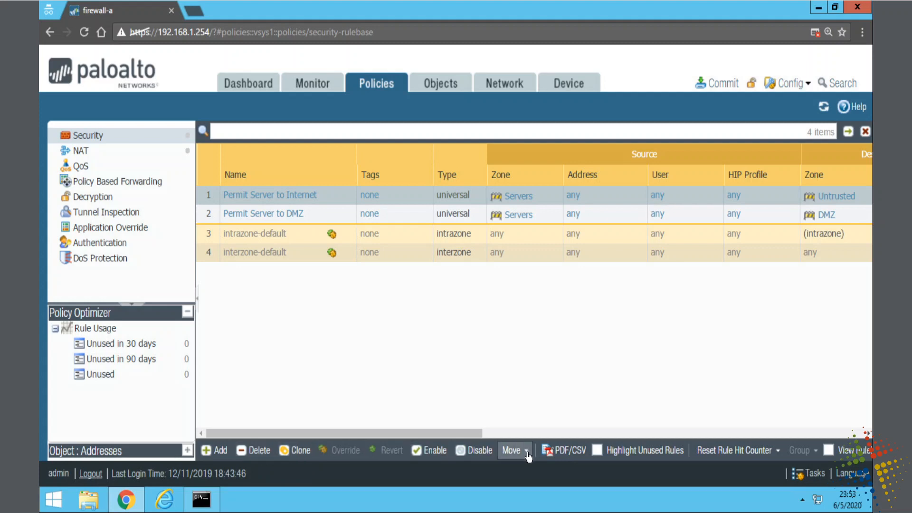
- Move 'Permit Server to Internet' down one position, back below the DMZ rule
click(514, 450)
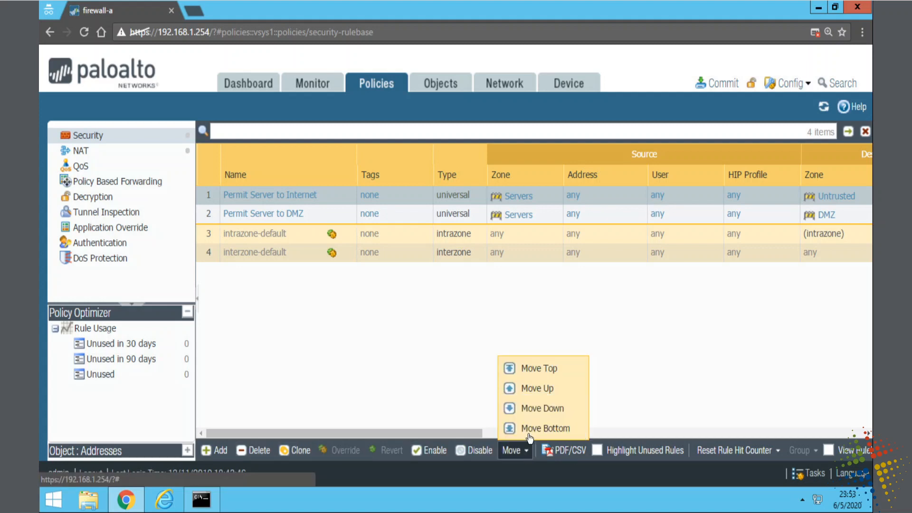
click(511, 449)
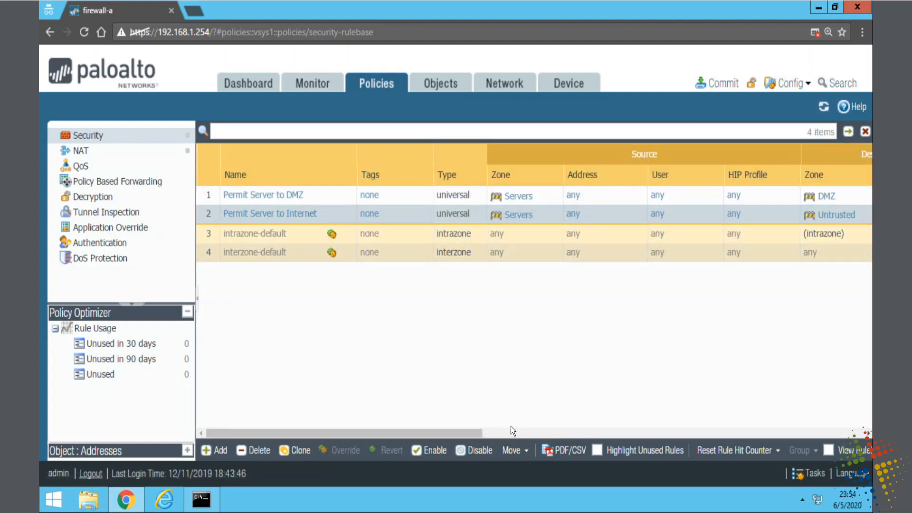
mouse_move(515, 432)
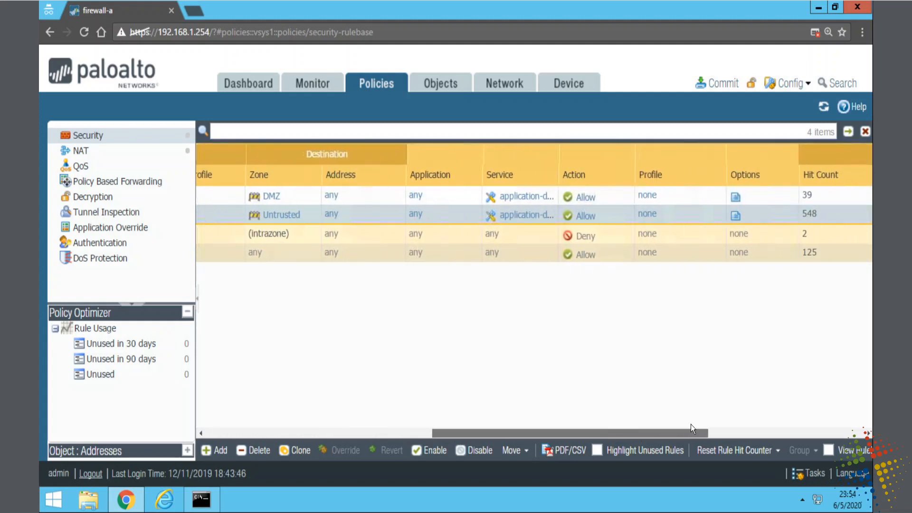
- Scroll to the Rule Usage hit-count columns, then open Monitor > Logs > Traffic
scroll(right, 3)
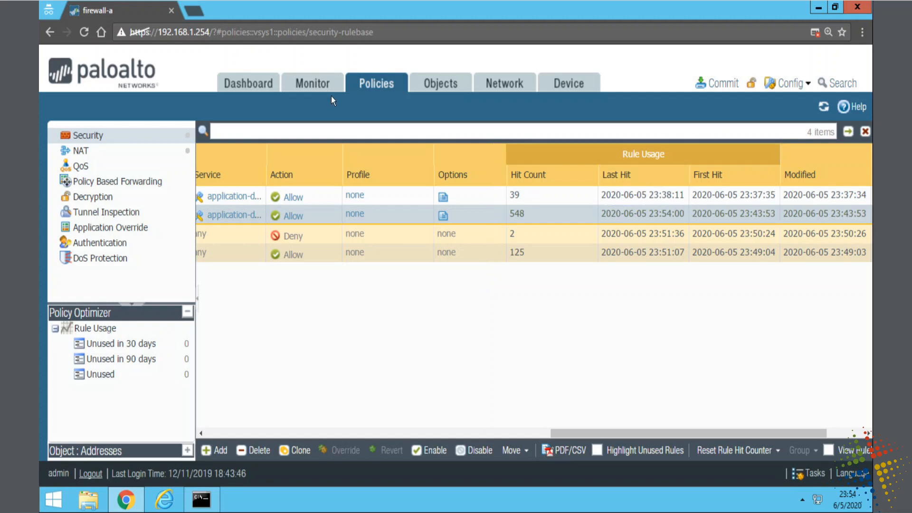
click(313, 82)
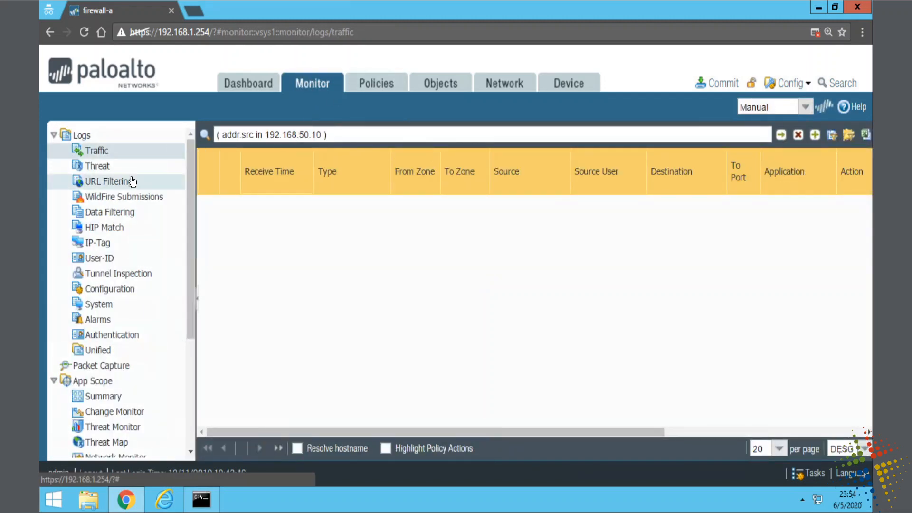